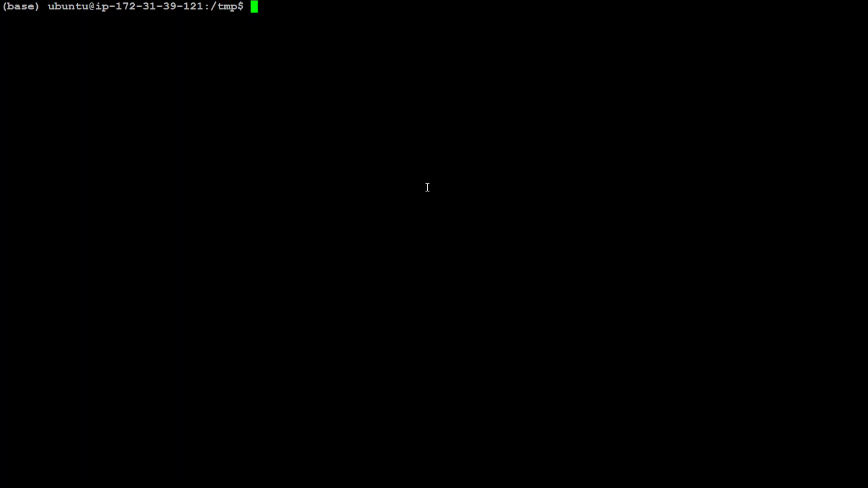
- Run cat /etc/*release to reveal the server is Ubuntu 22.04.3 LTS (jammy)
{"action": "type", "text": "cat"}
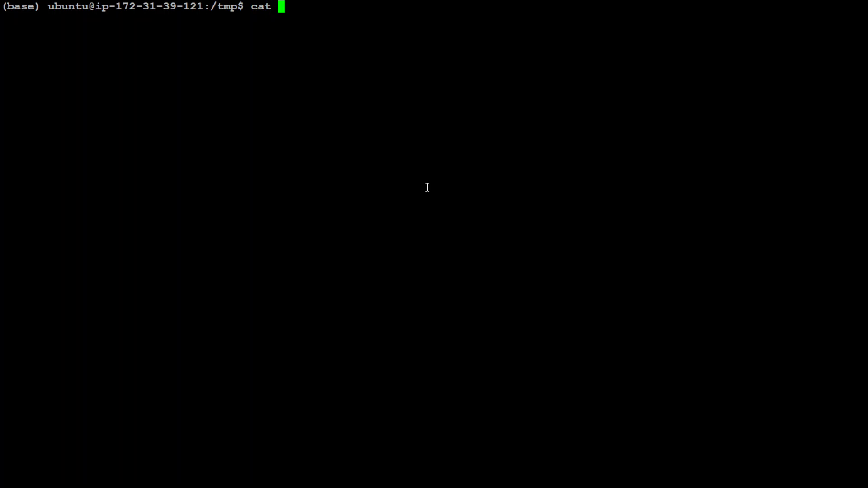
{"action": "type", "text": "/etc/*release"}
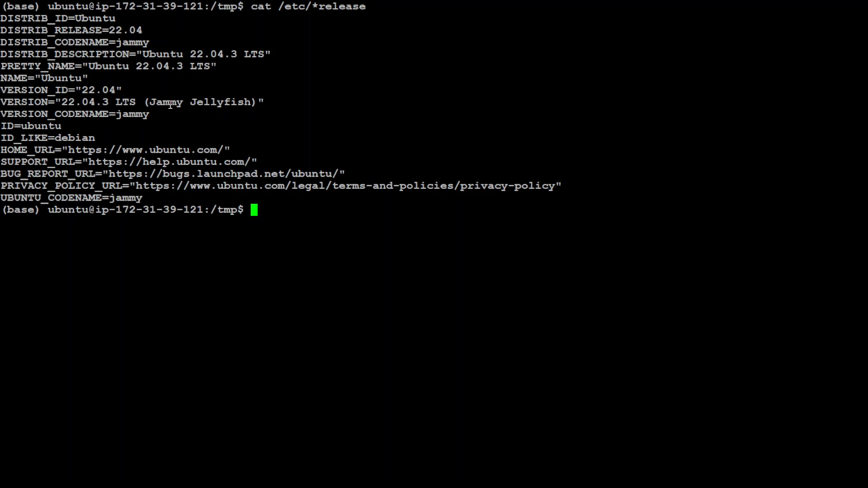
{"action": "mouse_move", "coordinate": [479, 269]}
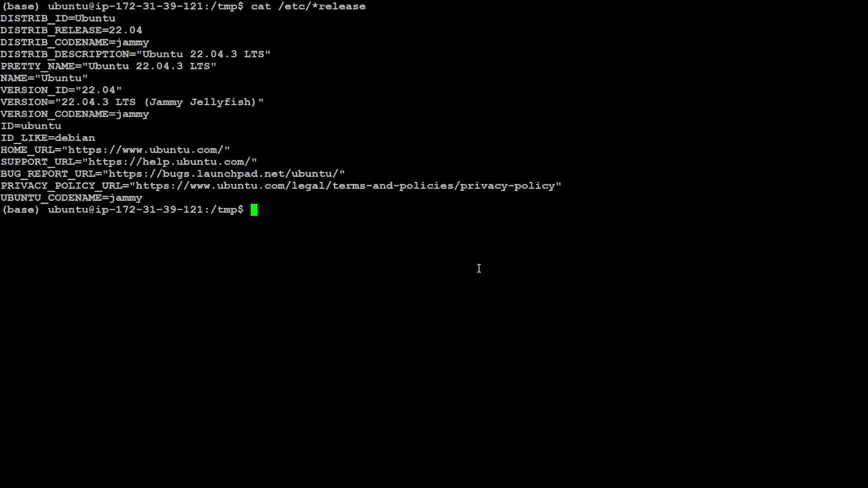
- Check python --version and python3 --version, both 3.9.12, then clear the screen
{"action": "type", "text": "pytho"}
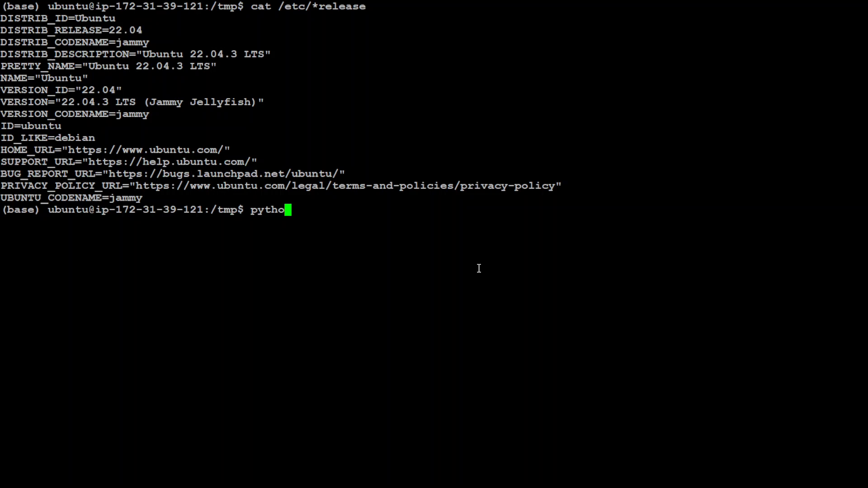
{"action": "type", "text": "n --version"}
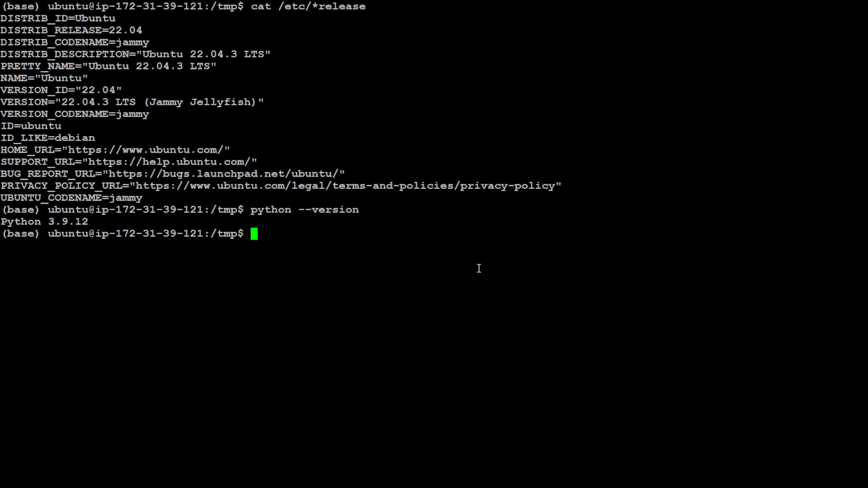
{"action": "type", "text": "pyth"}
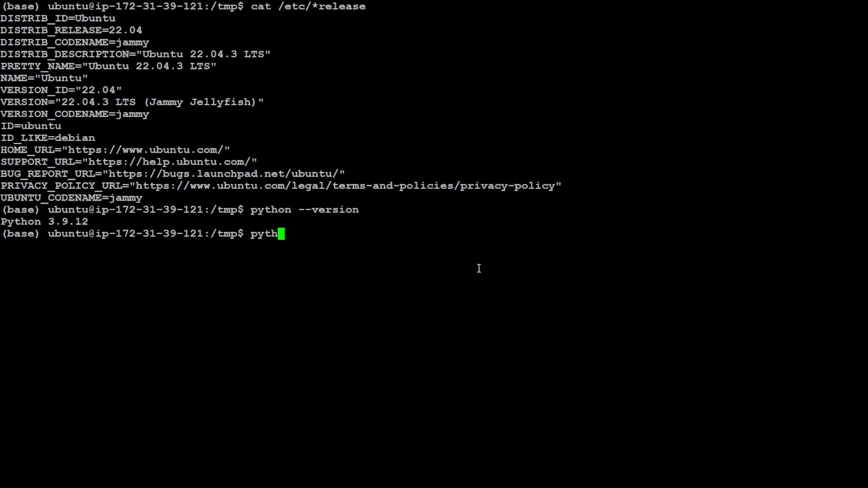
{"action": "type", "text": "on3 --version"}
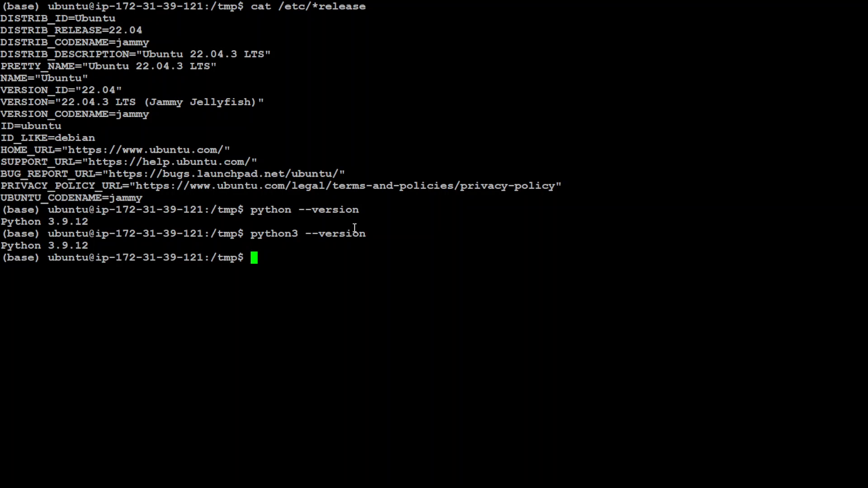
{"action": "type", "text": "cle"}
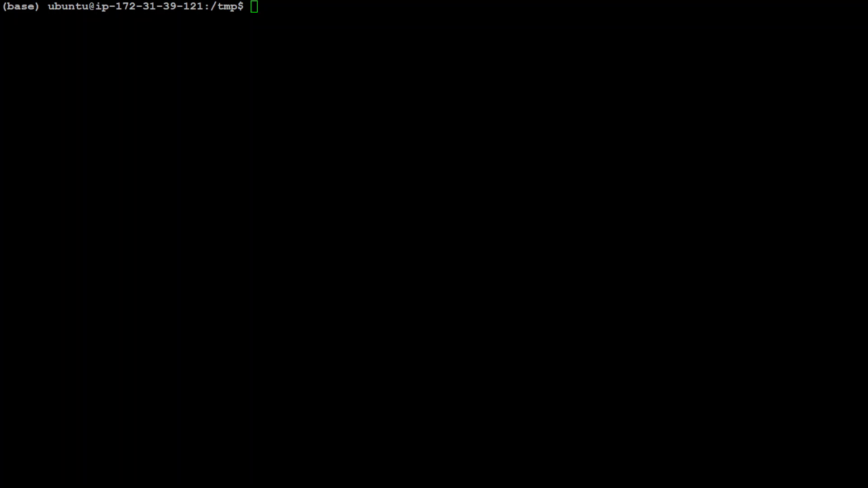
- Add ppa:deadsnakes/ppa with sudo add-apt-repository and clear the screen
{"action": "type", "text": "sudo add-apt-repository ppa:deadsnakes/ppa"}
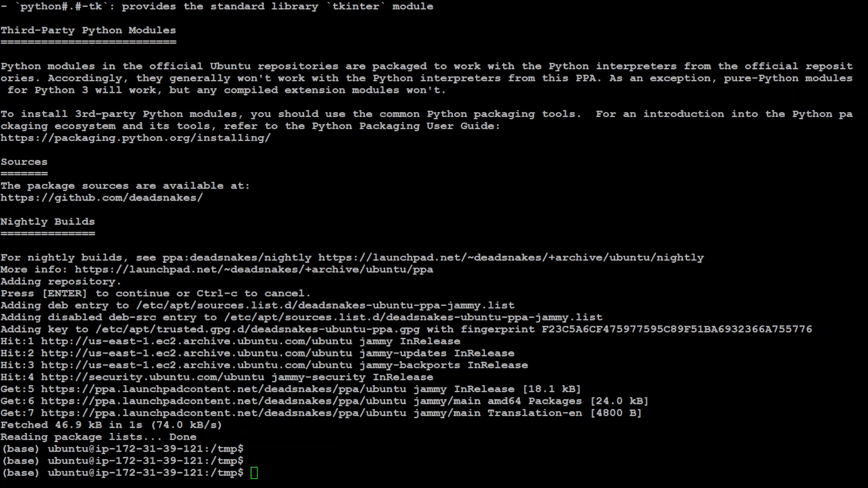
{"action": "type", "text": "clea"}
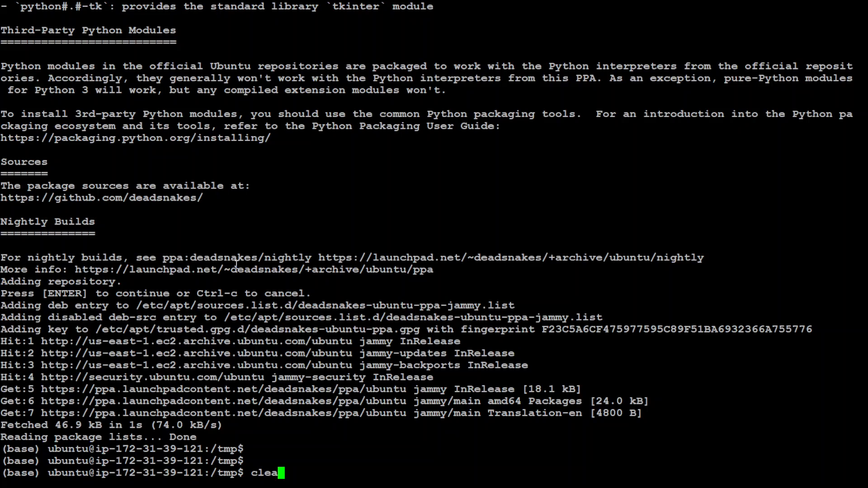
{"action": "key", "text": "Return"}
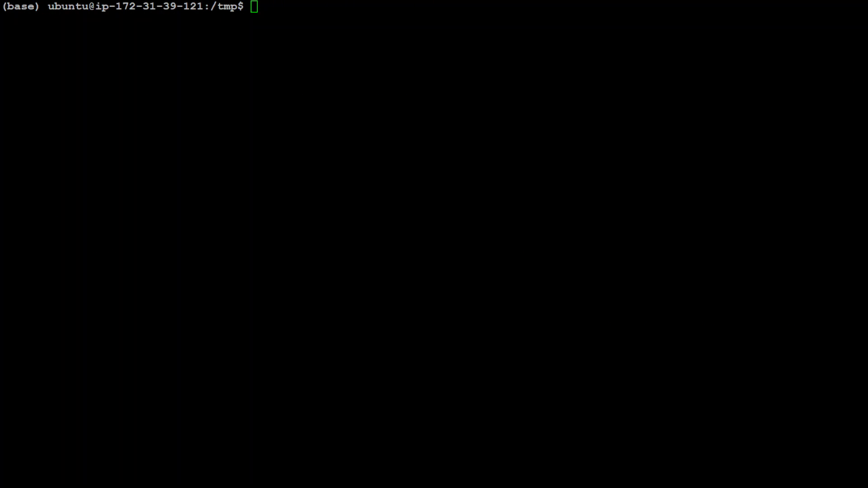
- Run sudo apt update and sudo apt upgrade, accepting the 6.2.0-1017 kernel notice, then clear
{"action": "type", "text": "sudo apt update"}
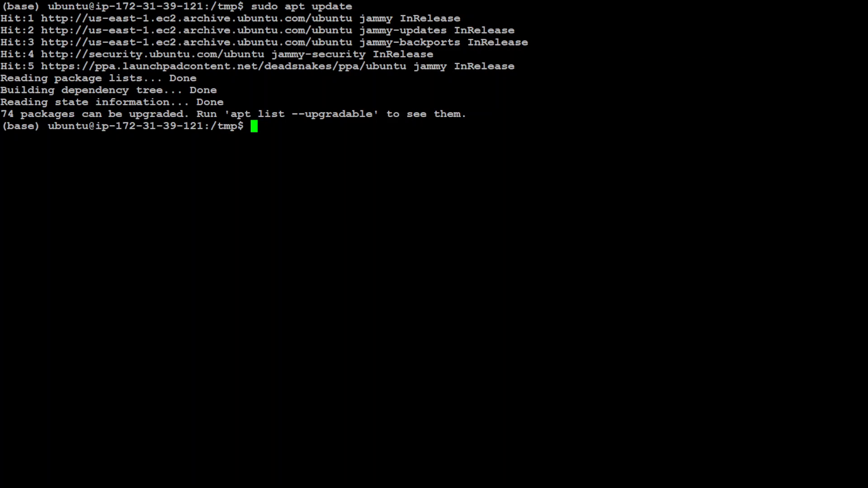
{"action": "mouse_move", "coordinate": [375, 242]}
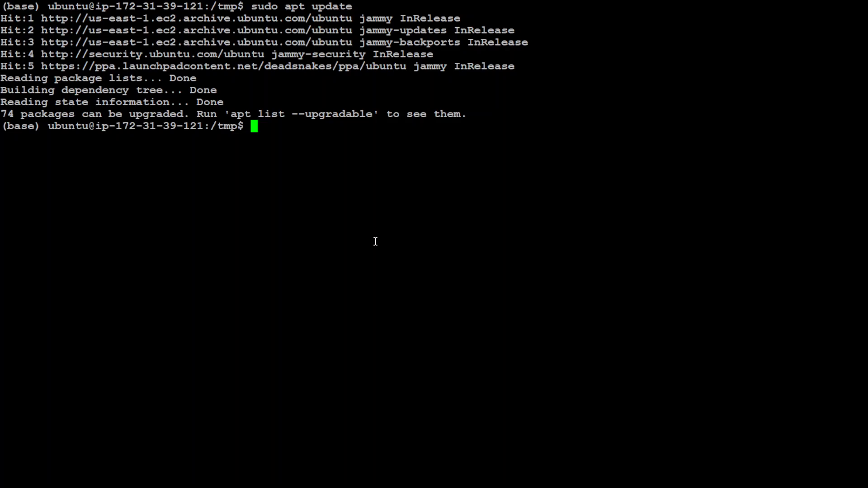
{"action": "type", "text": "sudo apt upgrade"}
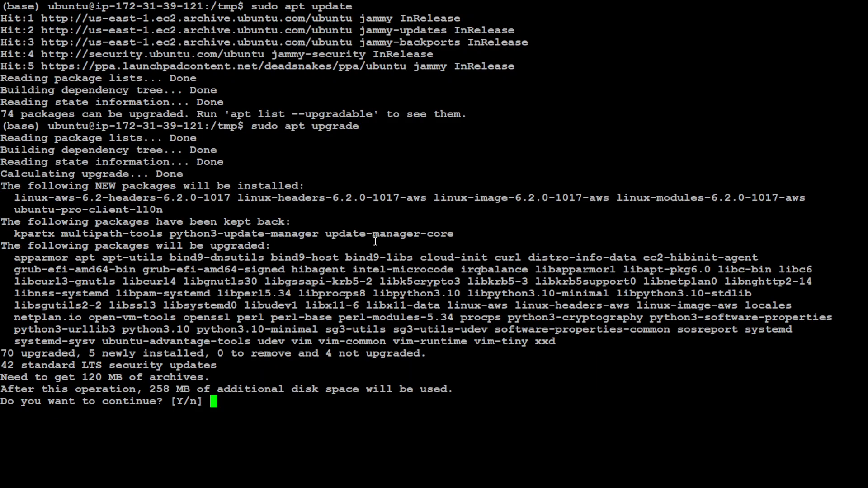
{"action": "type", "text": "Y"}
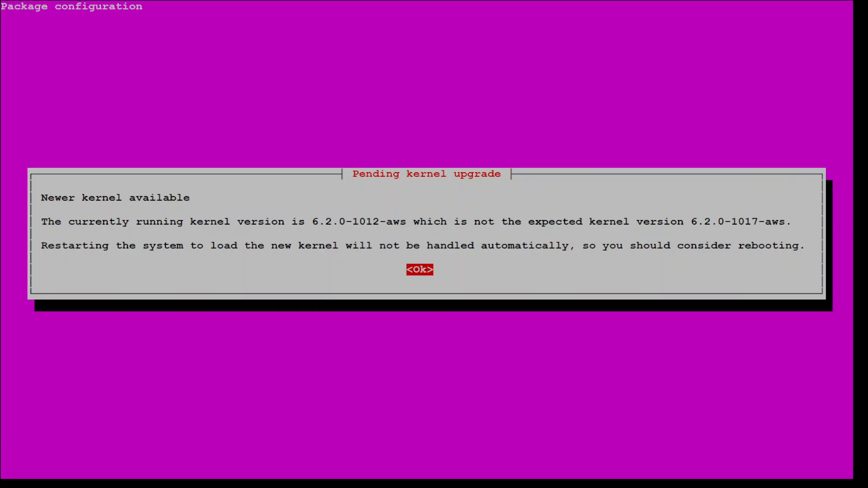
{"action": "mouse_move", "coordinate": [200, 375]}
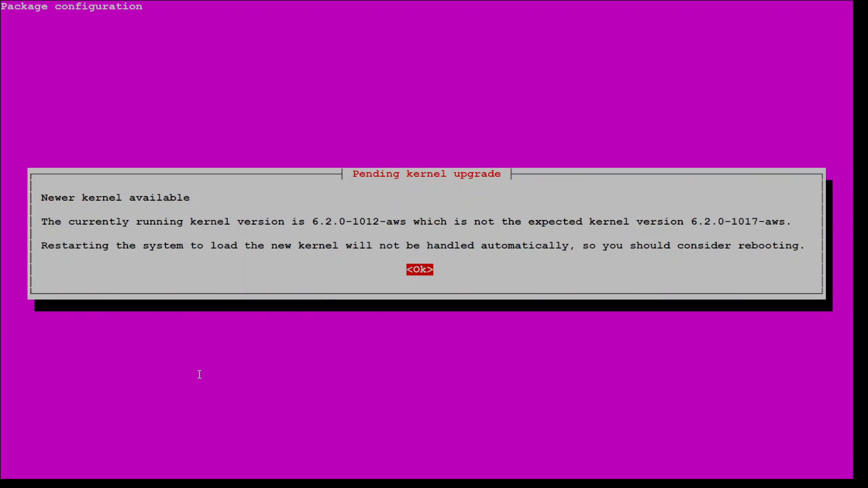
{"action": "left_click", "coordinate": [420, 269]}
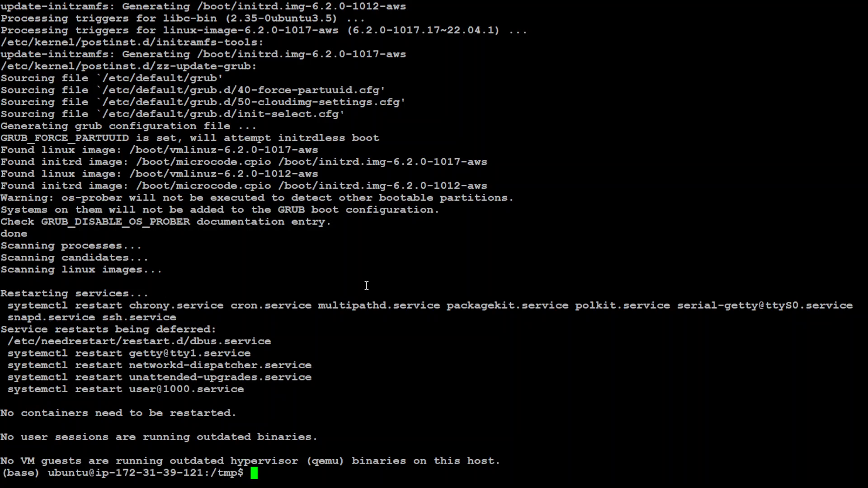
{"action": "type", "text": "clear"}
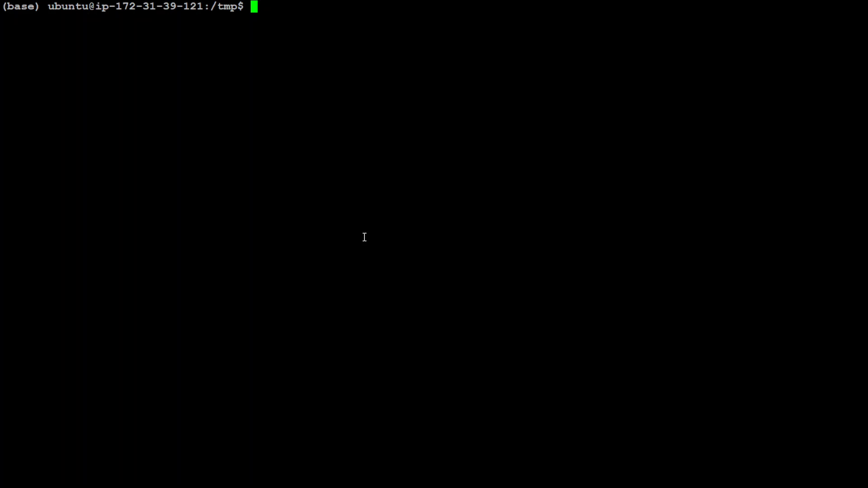
- Install python3.11 via sudo apt-get, accept the kernel and service-restart notices, then clear
{"action": "type", "text": "sudo apt-get install python3.11"}
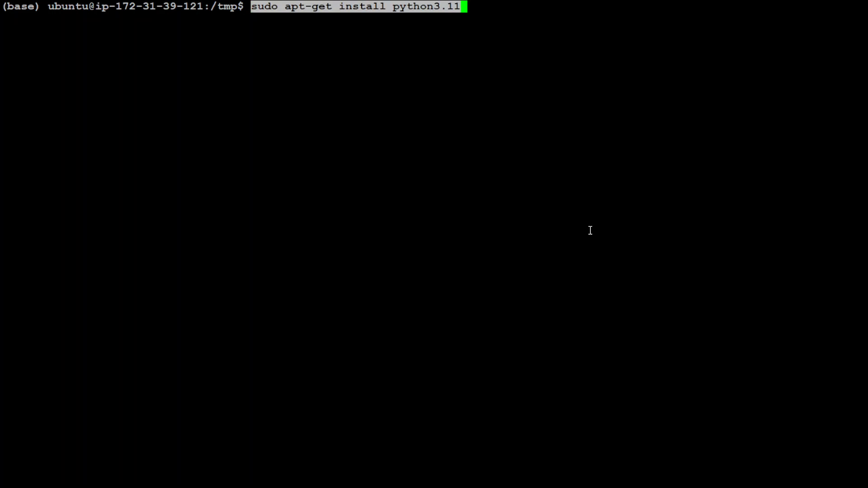
{"action": "key", "text": "Return"}
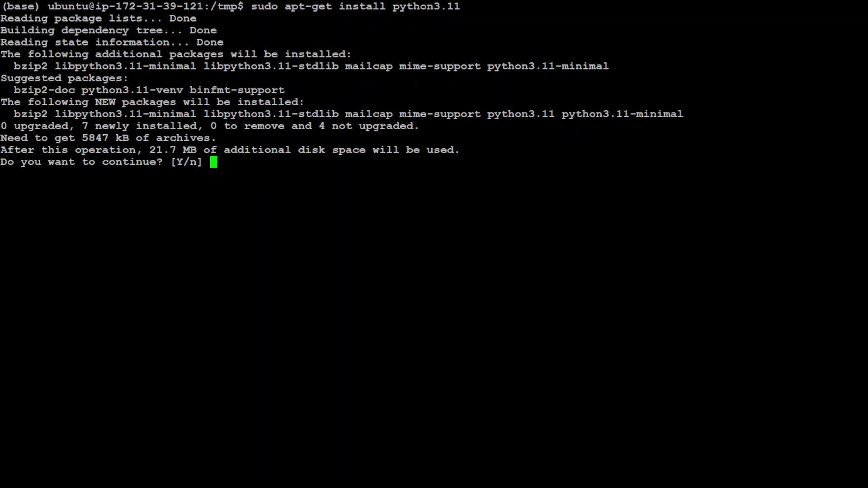
{"action": "type", "text": "Y"}
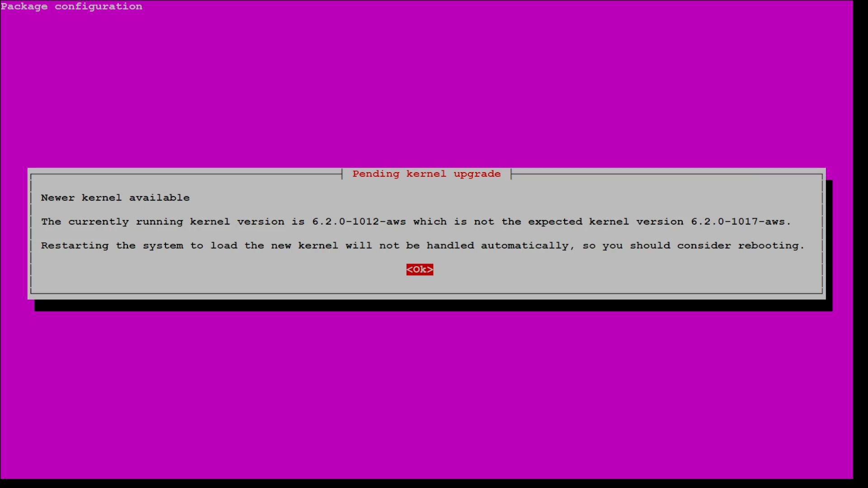
{"action": "left_click", "coordinate": [419, 269]}
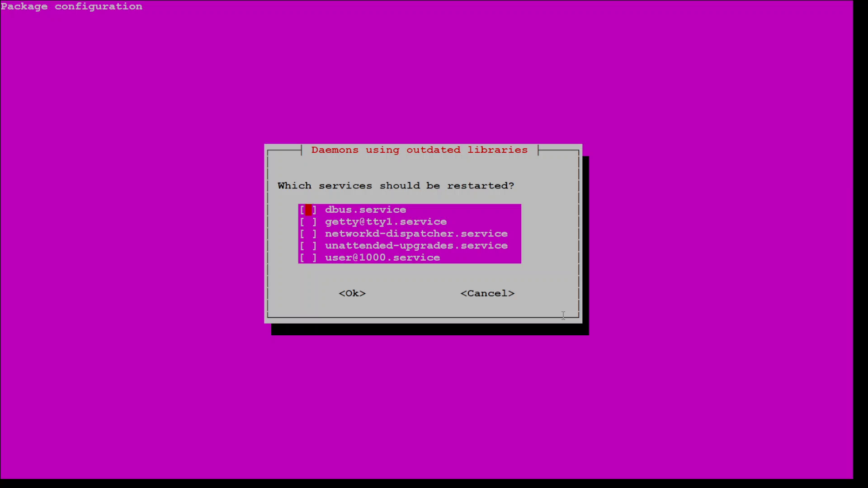
{"action": "left_click", "coordinate": [352, 294]}
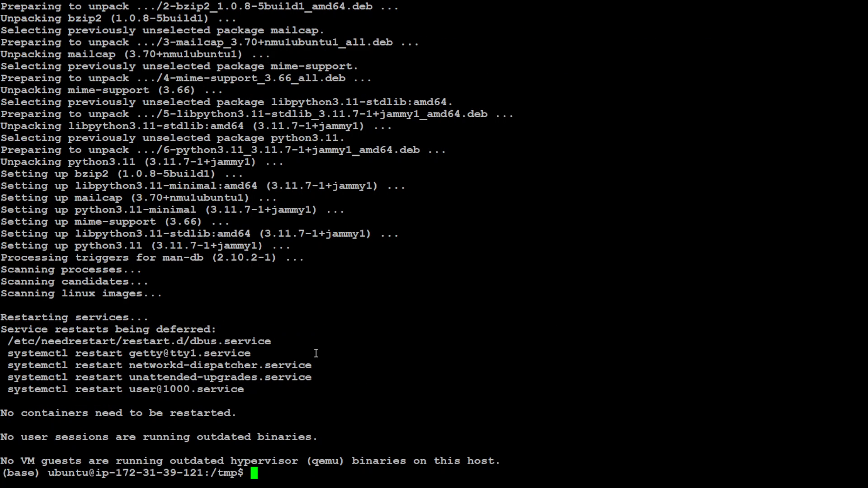
{"action": "type", "text": "clear"}
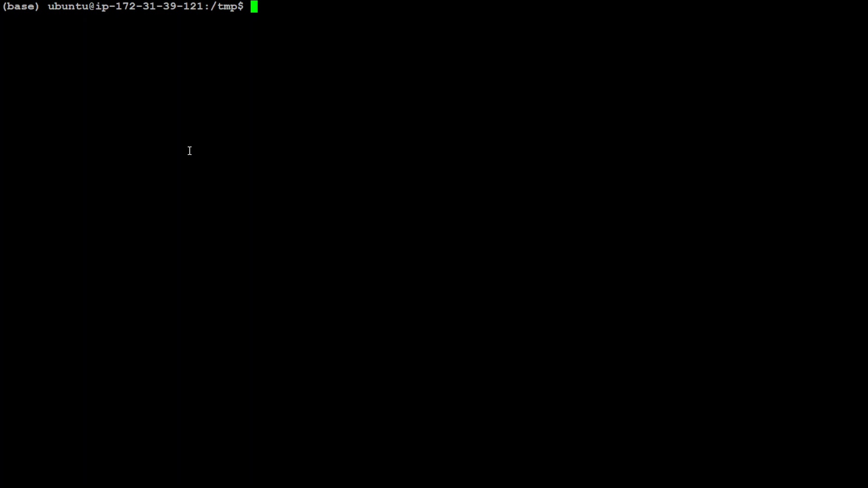
- Verify python3.11 reports 3.11.7 and register python3.10 as python3 alternative with priority 1
{"action": "type", "text": "python --version"}
{"action": "type", "text": "python3 --version"}
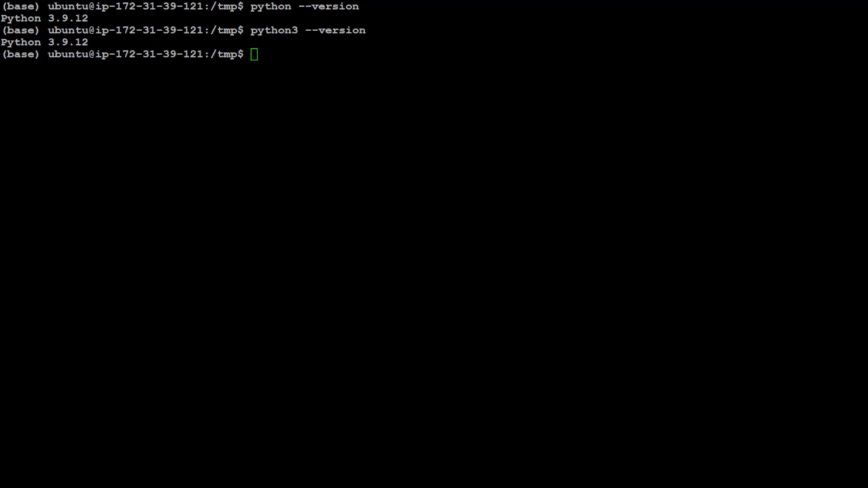
{"action": "type", "text": "python3.11 --version"}
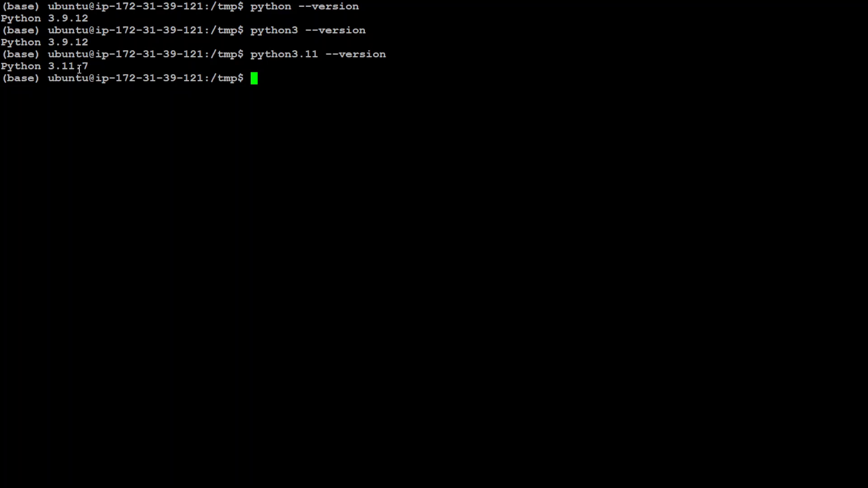
{"action": "mouse_move", "coordinate": [149, 99]}
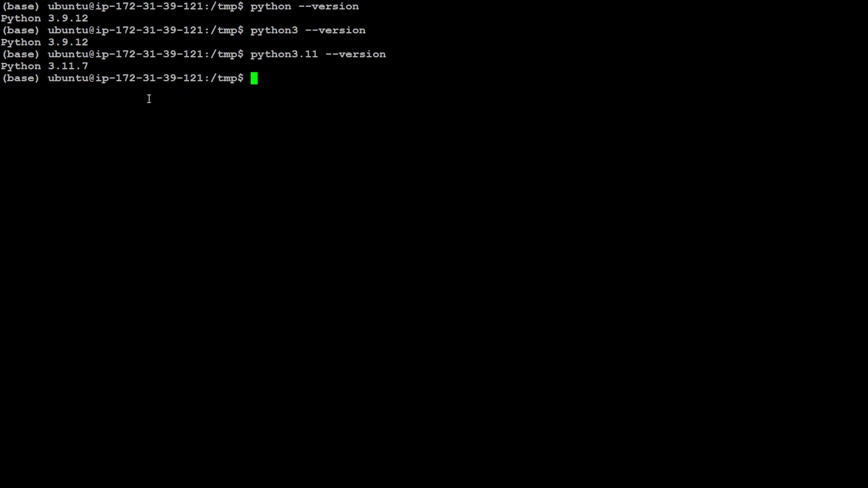
{"action": "mouse_move", "coordinate": [125, 24]}
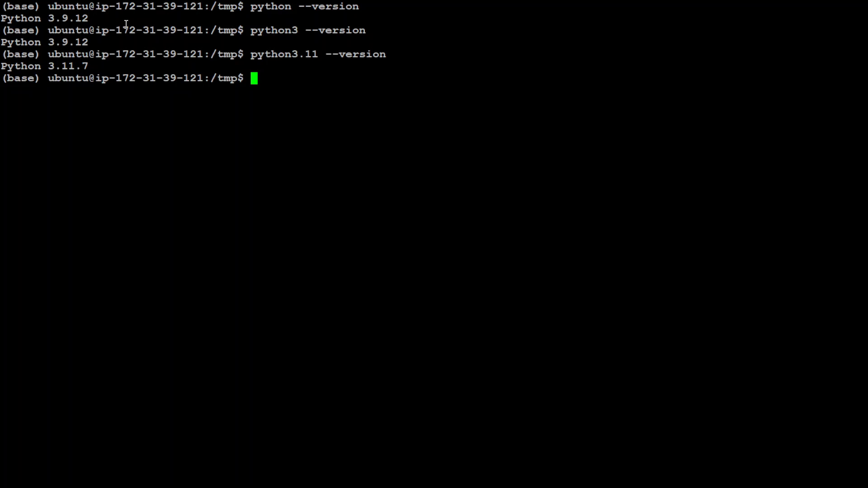
{"action": "mouse_move", "coordinate": [314, 61]}
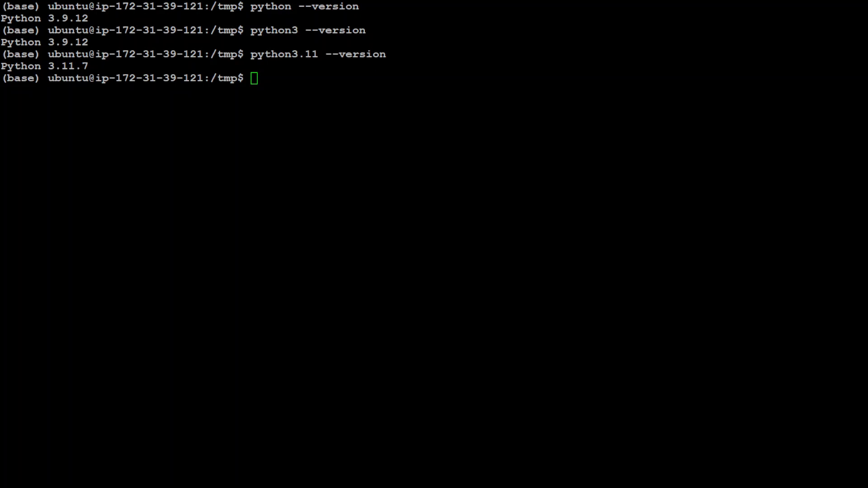
{"action": "type", "text": "sudo update-alternatives --install /usr/bin/python3 python3 /usr/bin/python3.10 1"}
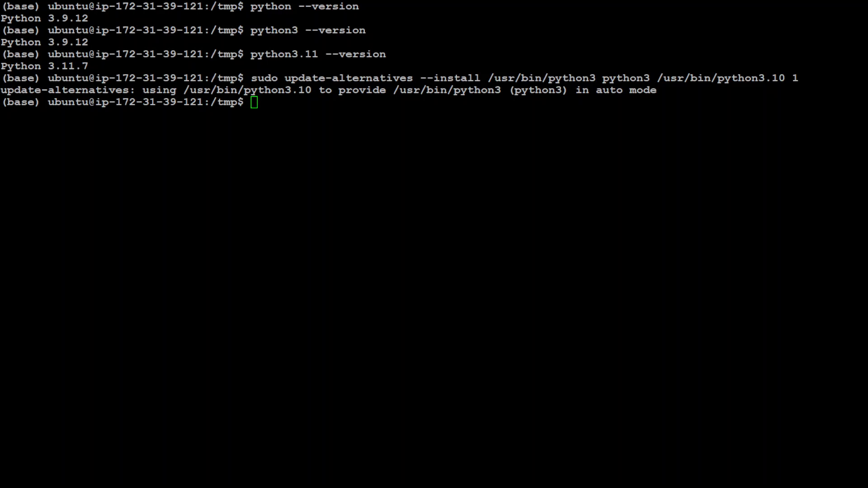
- Register /usr/bin/python3.11 as a python3 alternative with priority 2
{"action": "type", "text": "sudo update-alternatives --install /usr/bin/python3 python3 /usr/bin/python3.11 2"}
{"action": "type", "text": "sudo update-alternatives --config python3"}
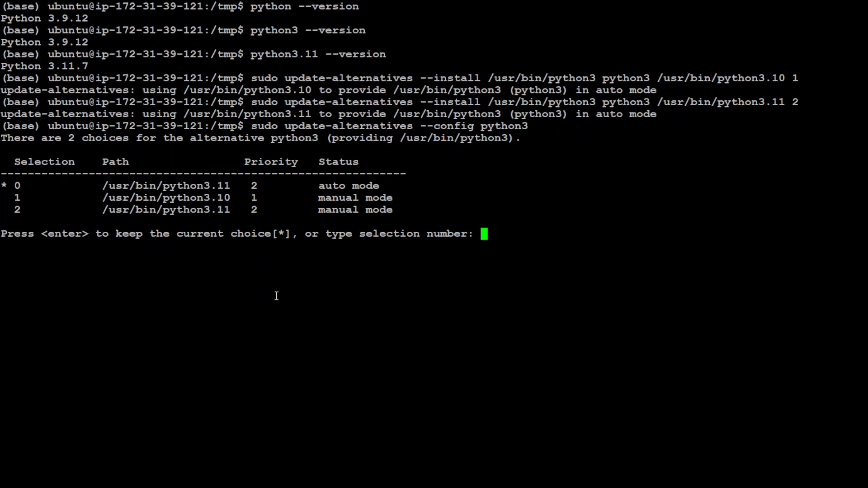
{"action": "mouse_move", "coordinate": [214, 215]}
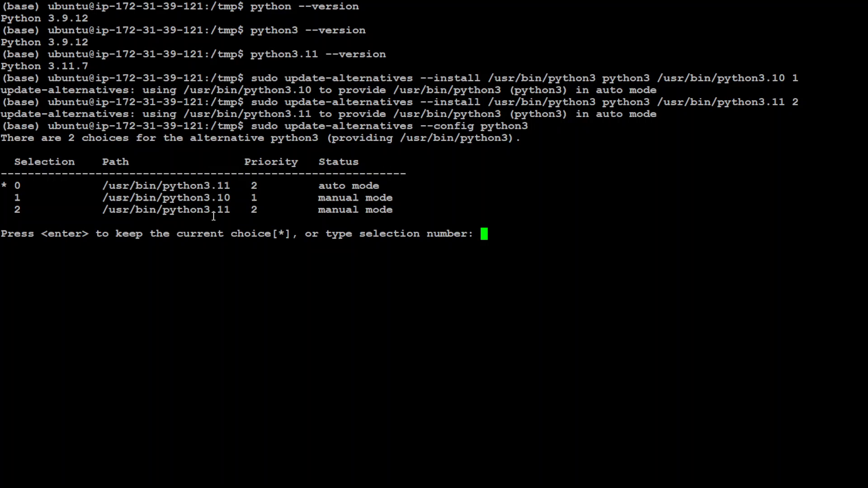
{"action": "mouse_move", "coordinate": [506, 289]}
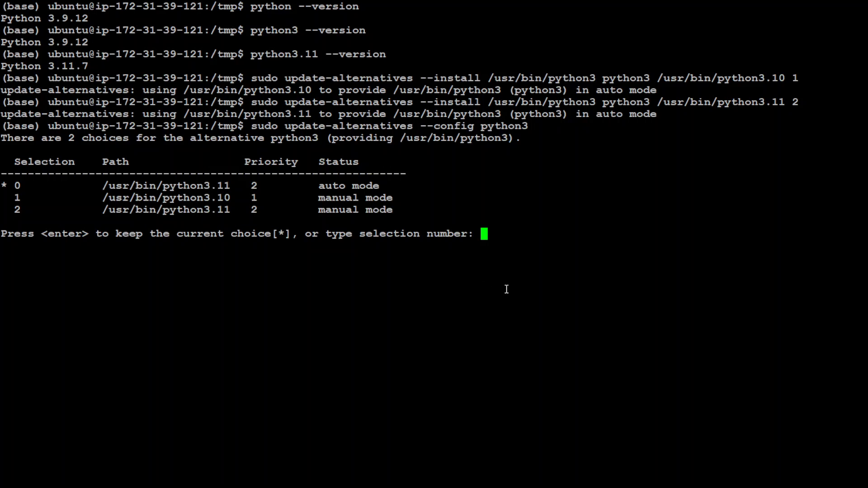
- Select option 2 (python3.11) in update-alternatives, then recheck python3 --version showing 3.9.12
{"action": "type", "text": "2"}
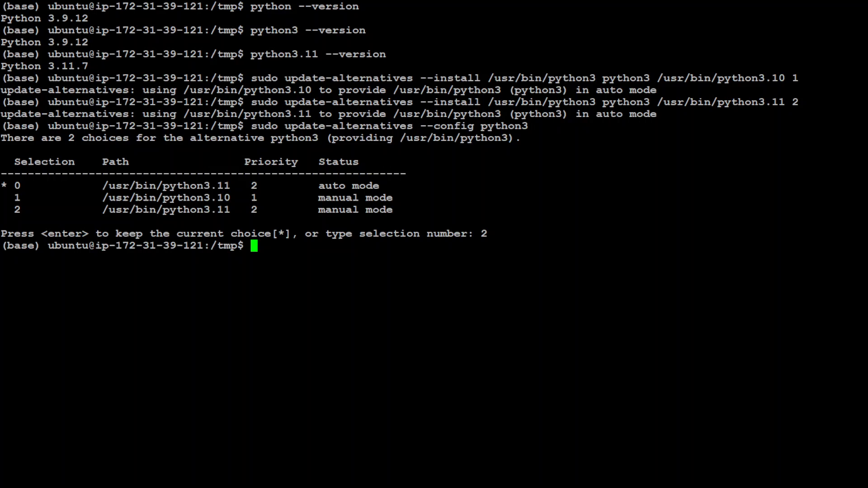
{"action": "type", "text": "python3 --version"}
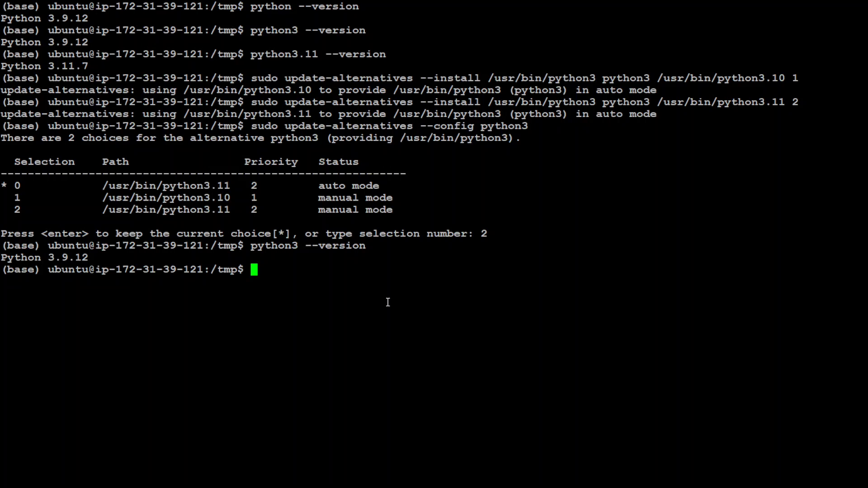
{"action": "mouse_move", "coordinate": [276, 404]}
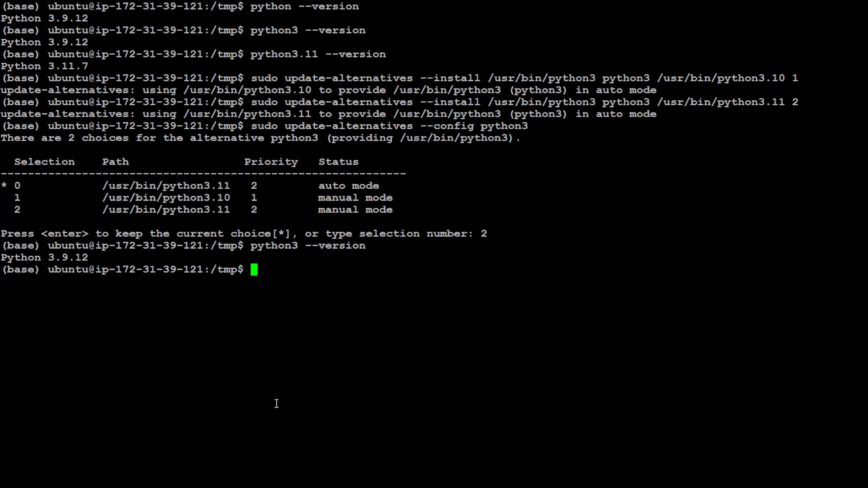